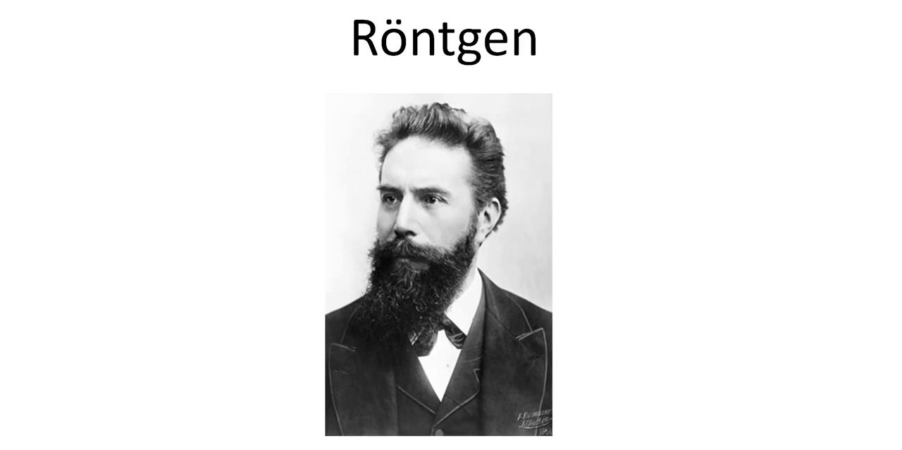
key("Right")
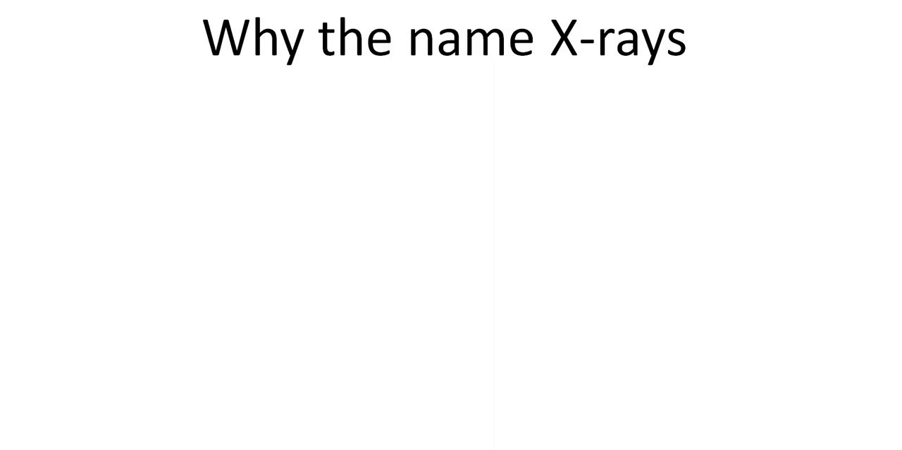
key("Right")
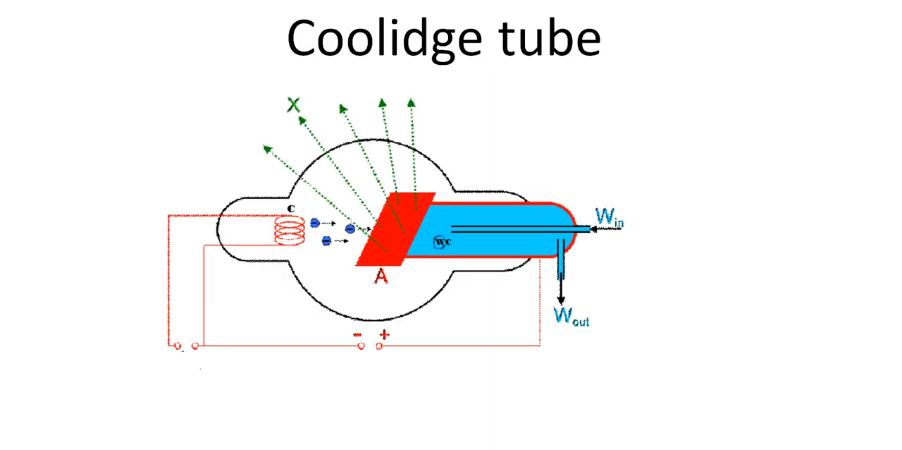